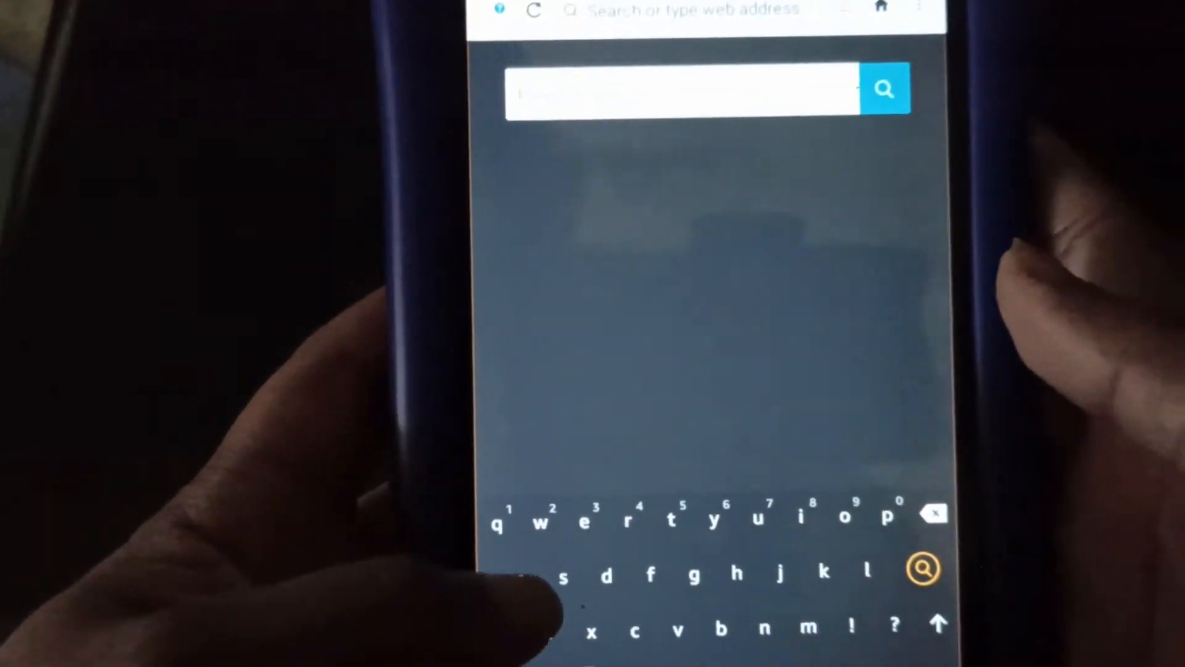
# - Search the web for 'aptoide' in Silk and bring up the results
pyautogui.write('aptoide')
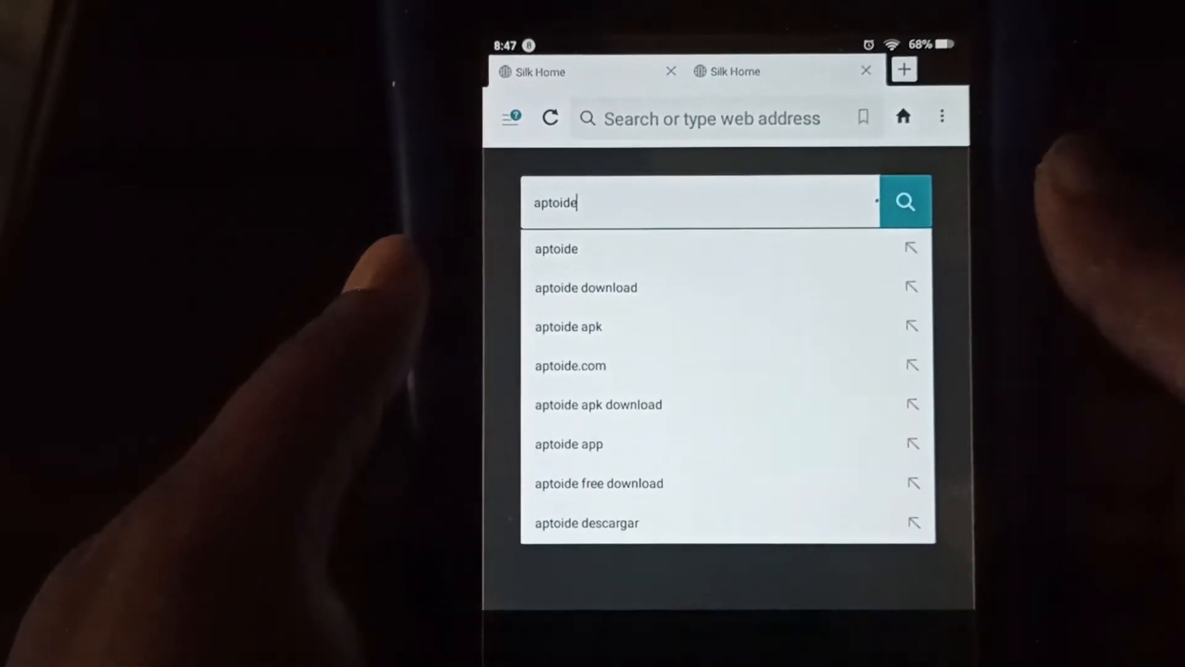
pyautogui.click(585, 288)
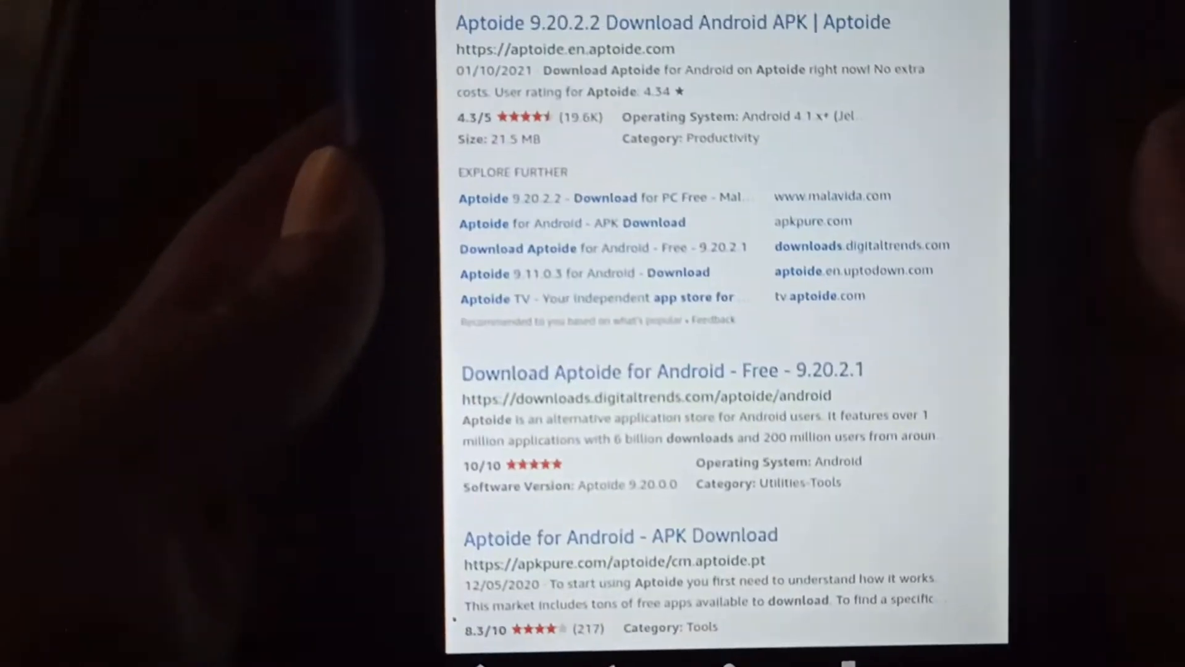
# - Start the Aptoide download from aptoide.en.aptoide.com, handling it in Silk Browser just once
pyautogui.click(672, 22)
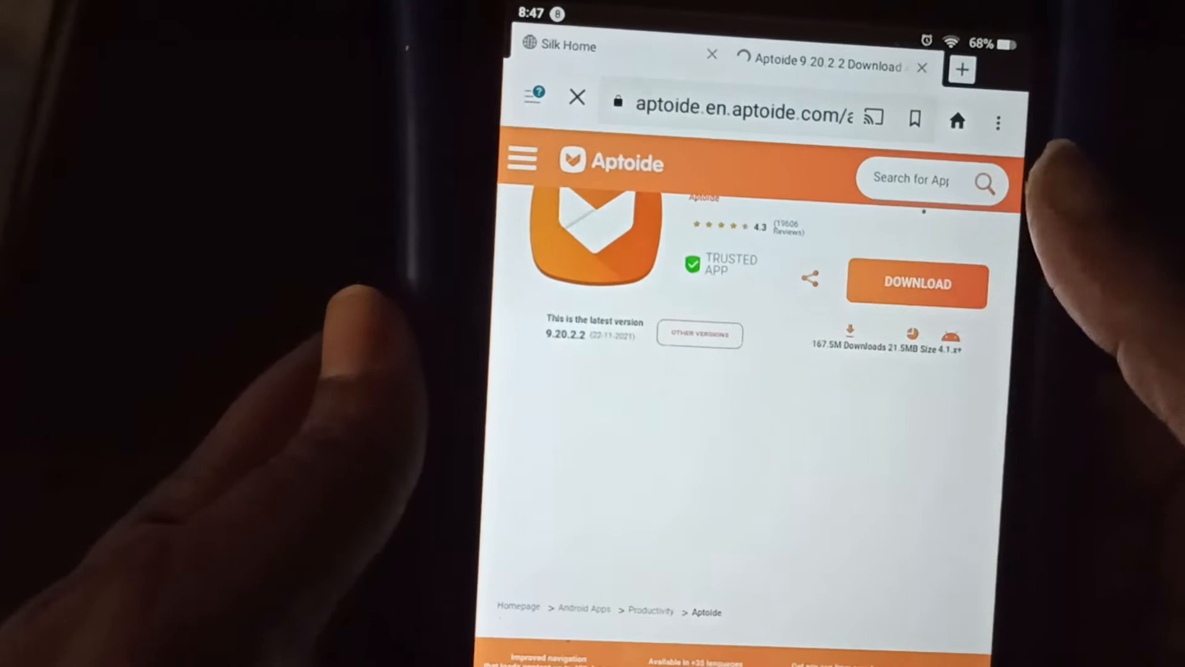
pyautogui.scroll(-3)
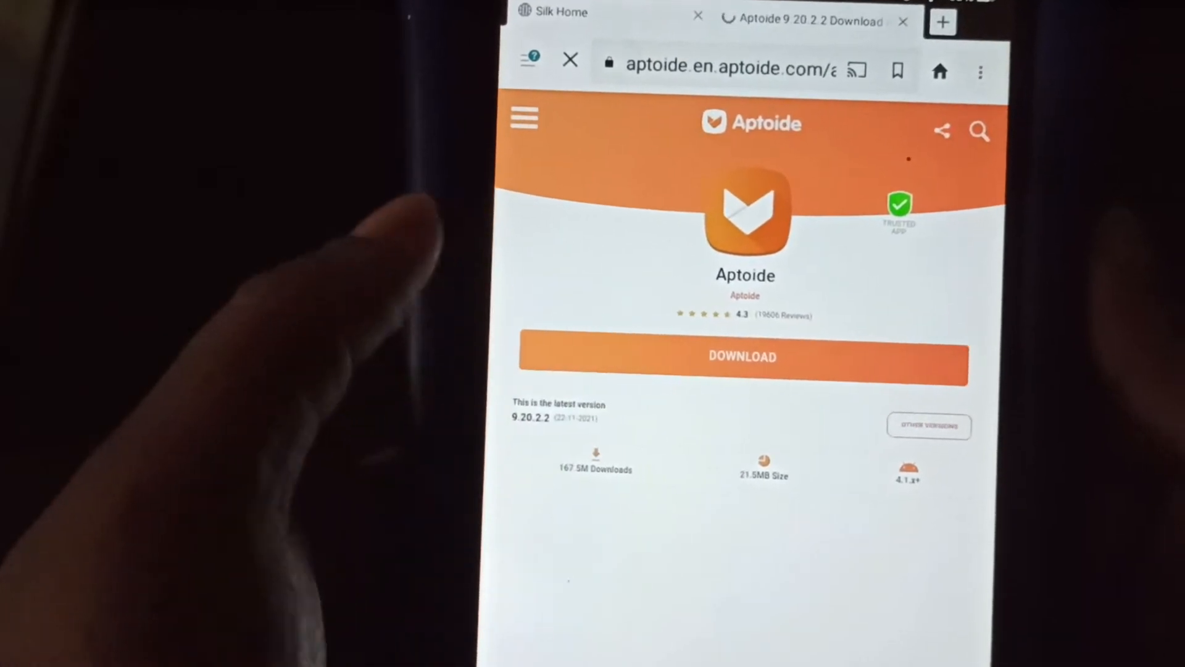
pyautogui.click(742, 356)
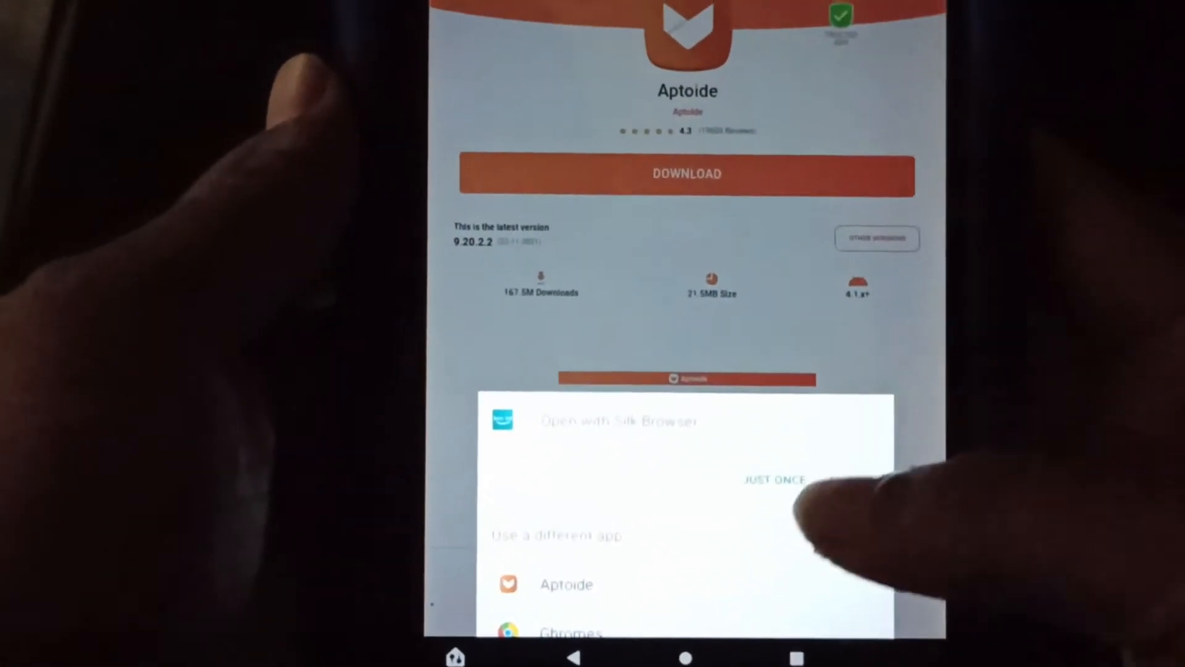
pyautogui.click(772, 479)
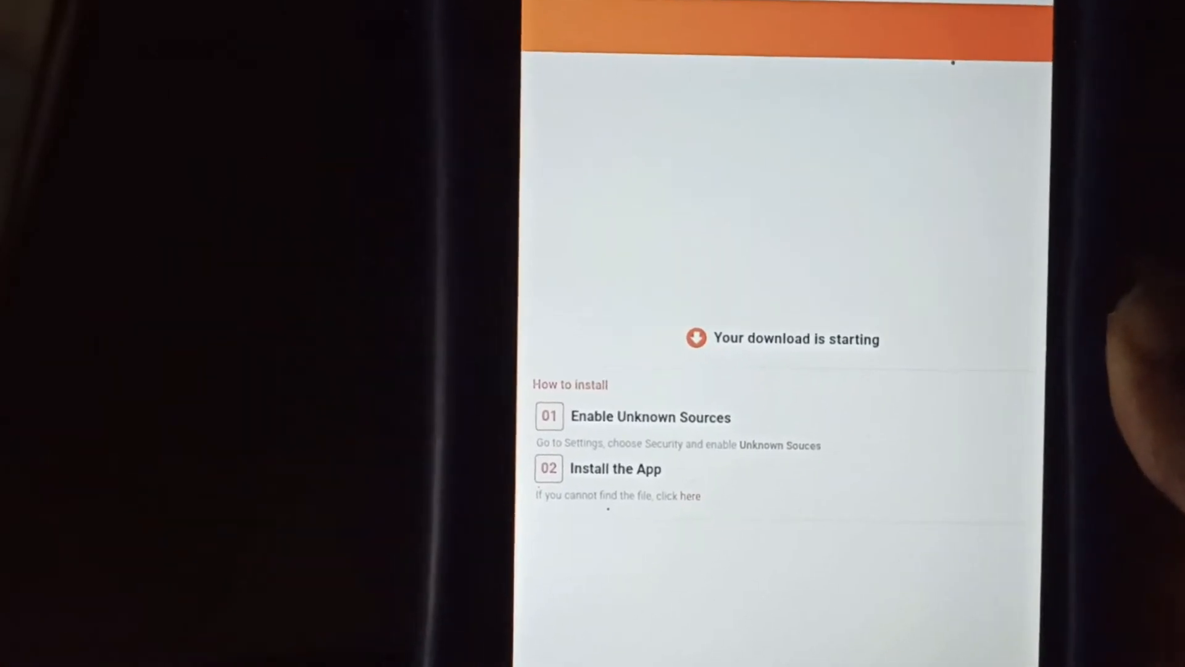
# - Keep aptoide-latest.apk despite the harmful-file warning and run the installer
pyautogui.scroll(-3)
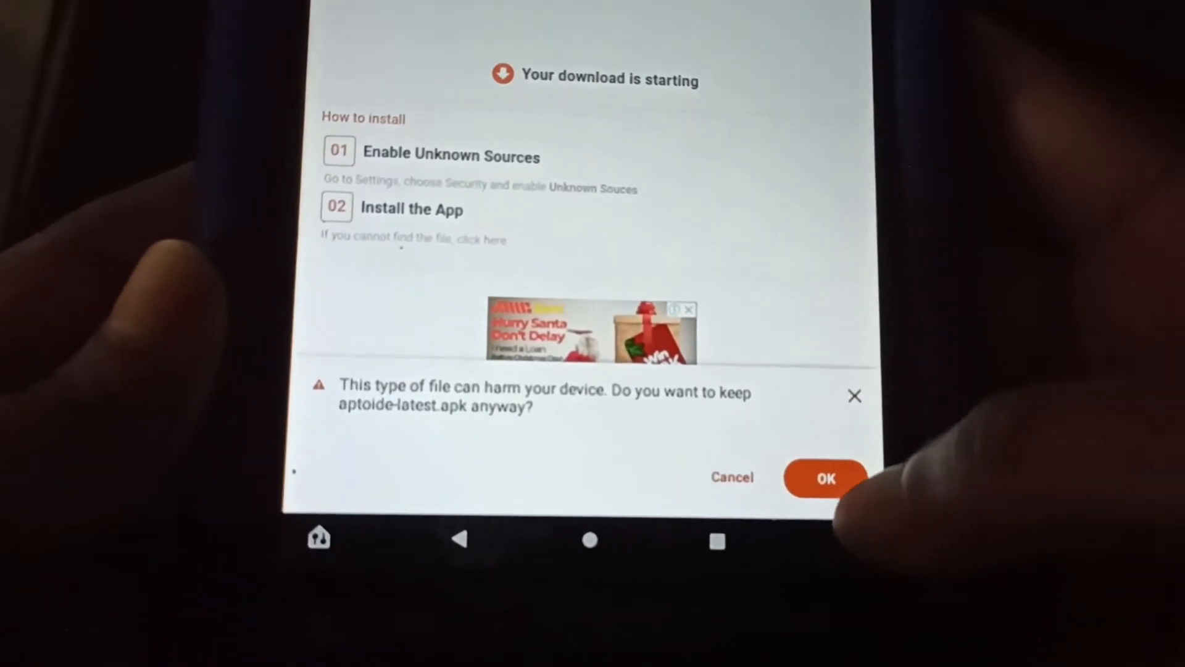
pyautogui.click(825, 477)
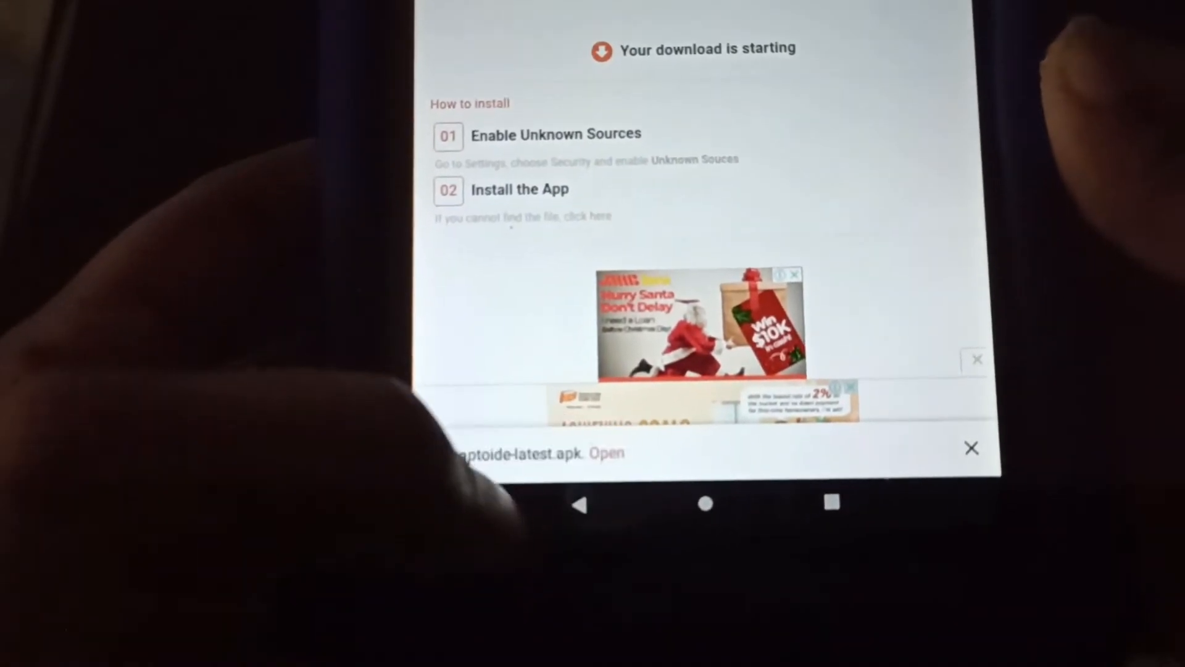
pyautogui.click(605, 452)
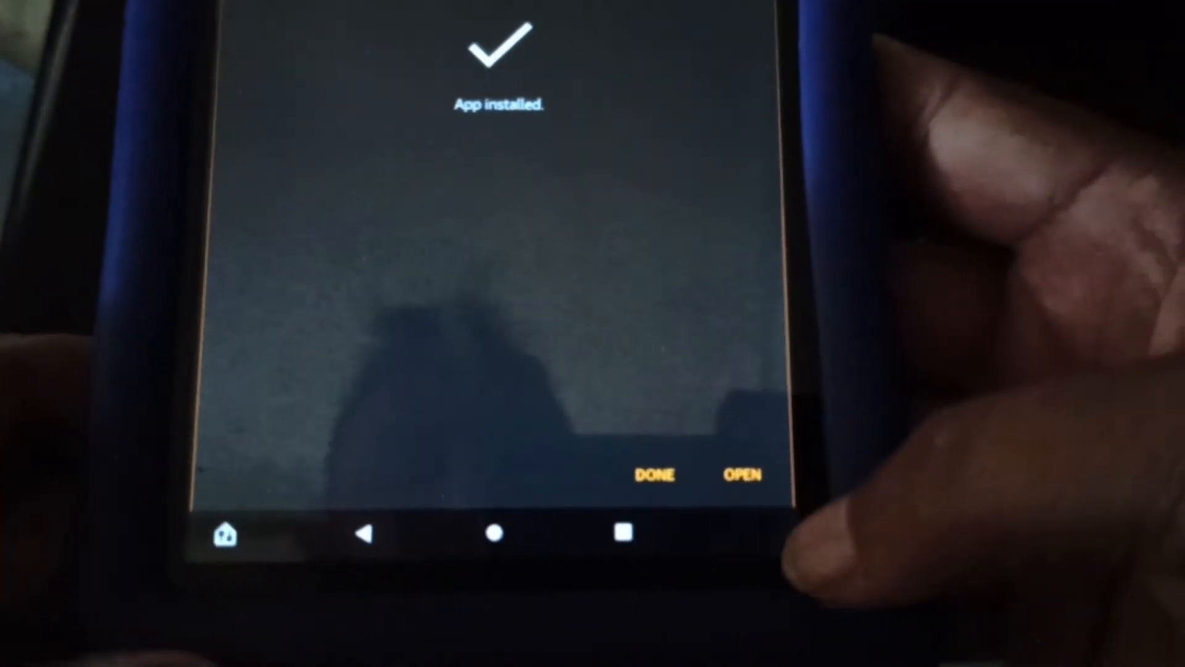
# - Launch the newly installed Aptoide store and browse down its home page
pyautogui.click(743, 438)
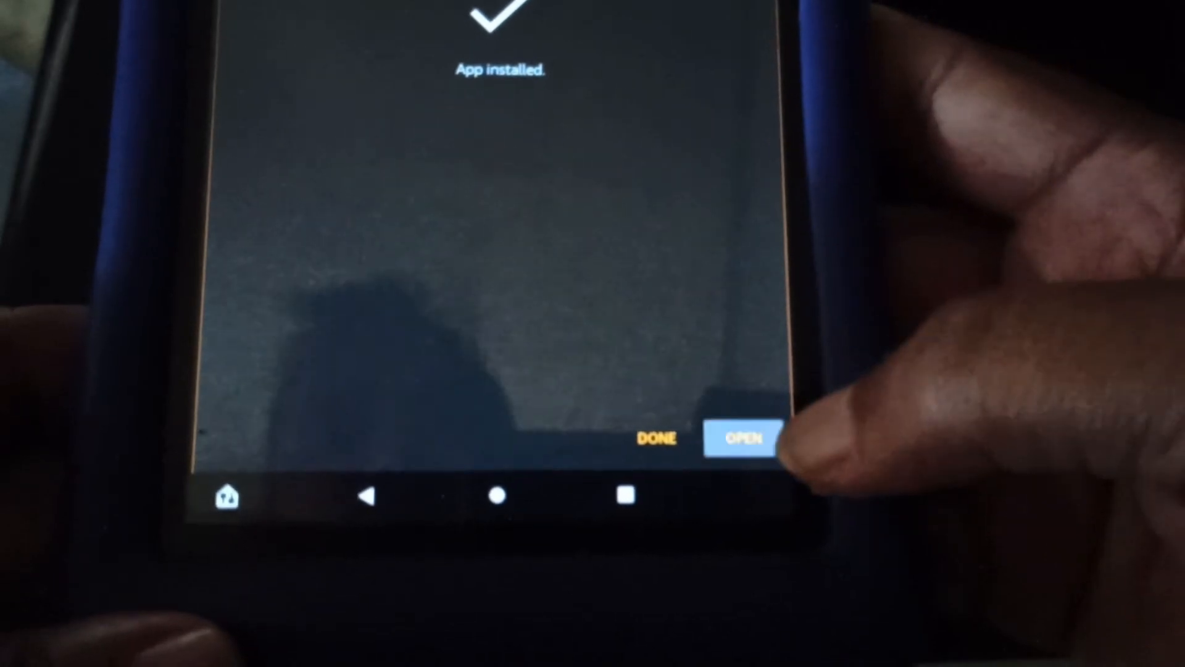
pyautogui.click(741, 439)
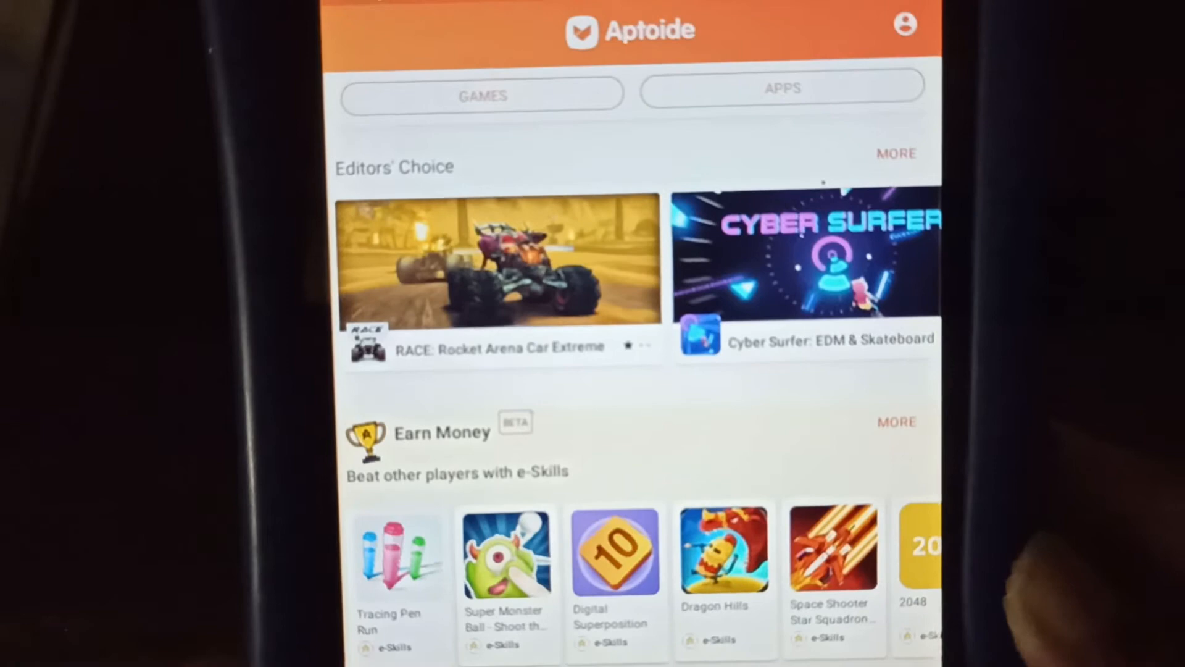
pyautogui.scroll(-3)
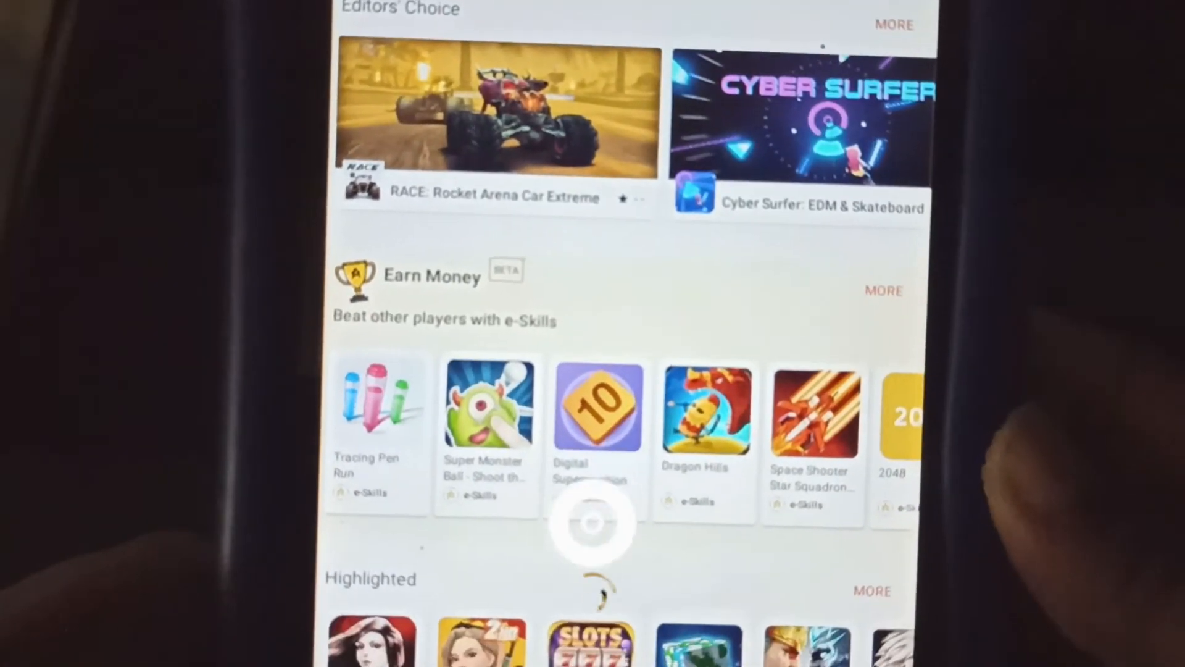
pyautogui.scroll(-3)
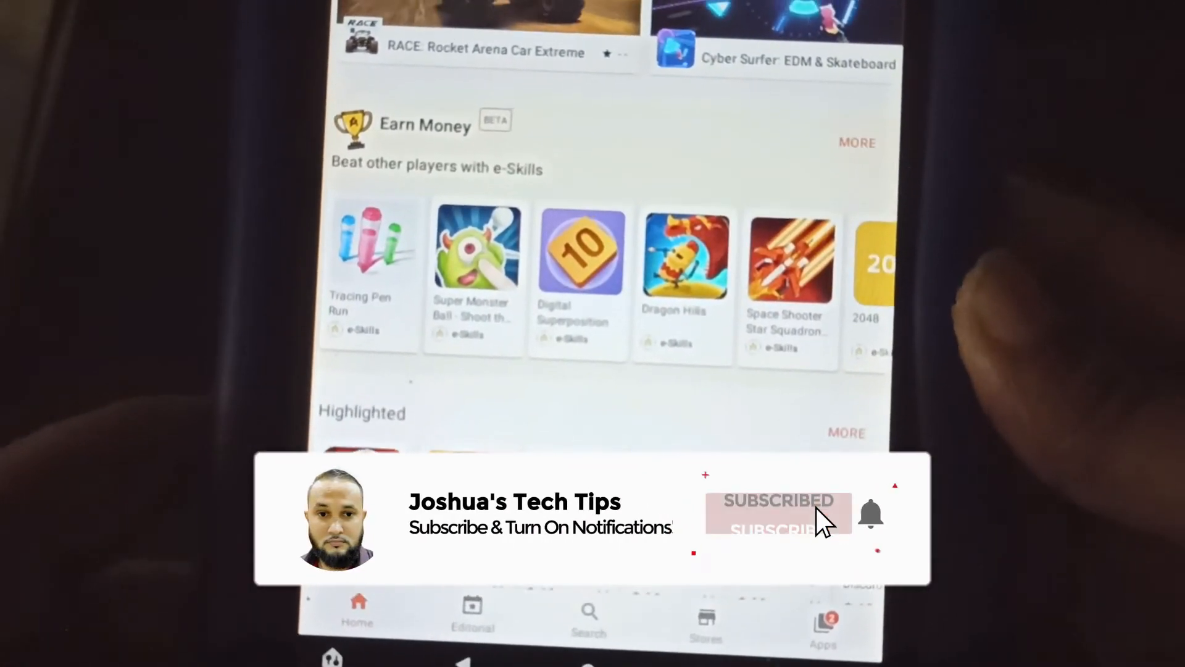
pyautogui.scroll(-3)
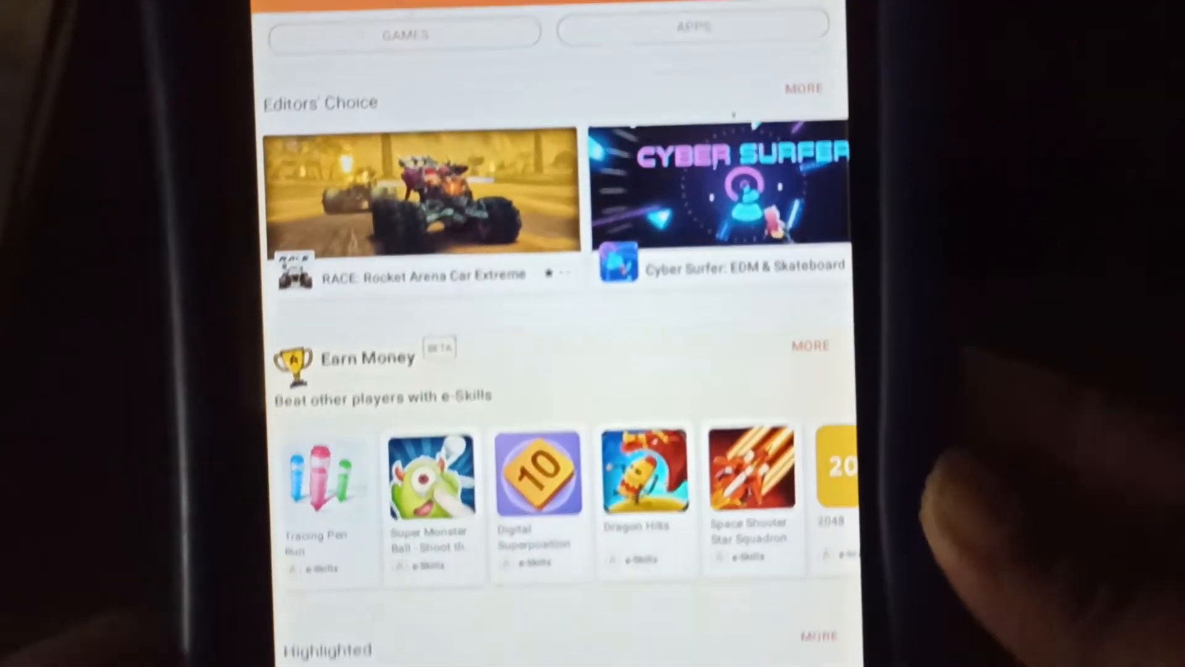
pyautogui.scroll(-3)
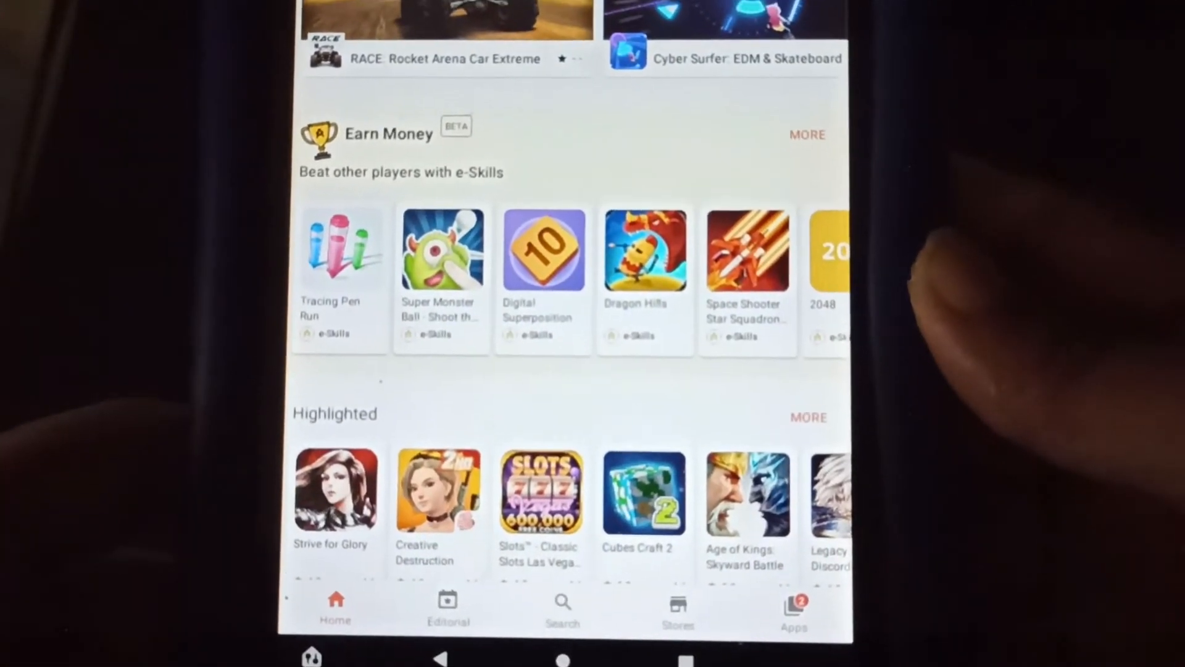
pyautogui.scroll(-3)
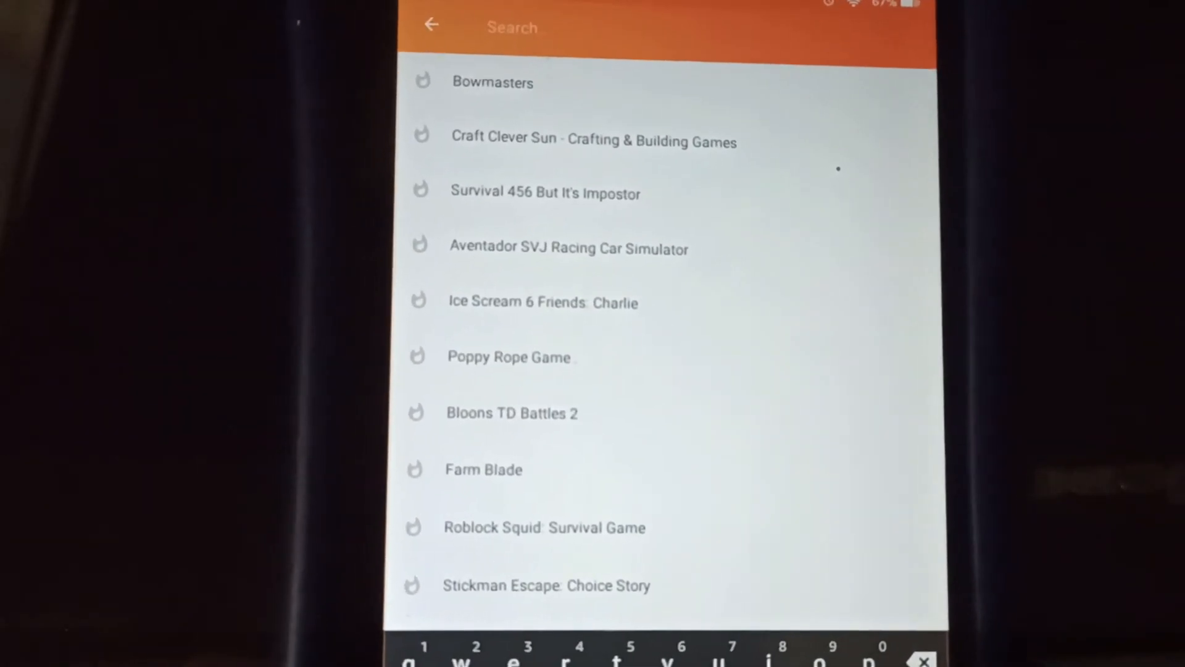
# - Search Aptoide for 'microsoft teams' and grant the store storage access
pyautogui.write('microsoft teams')
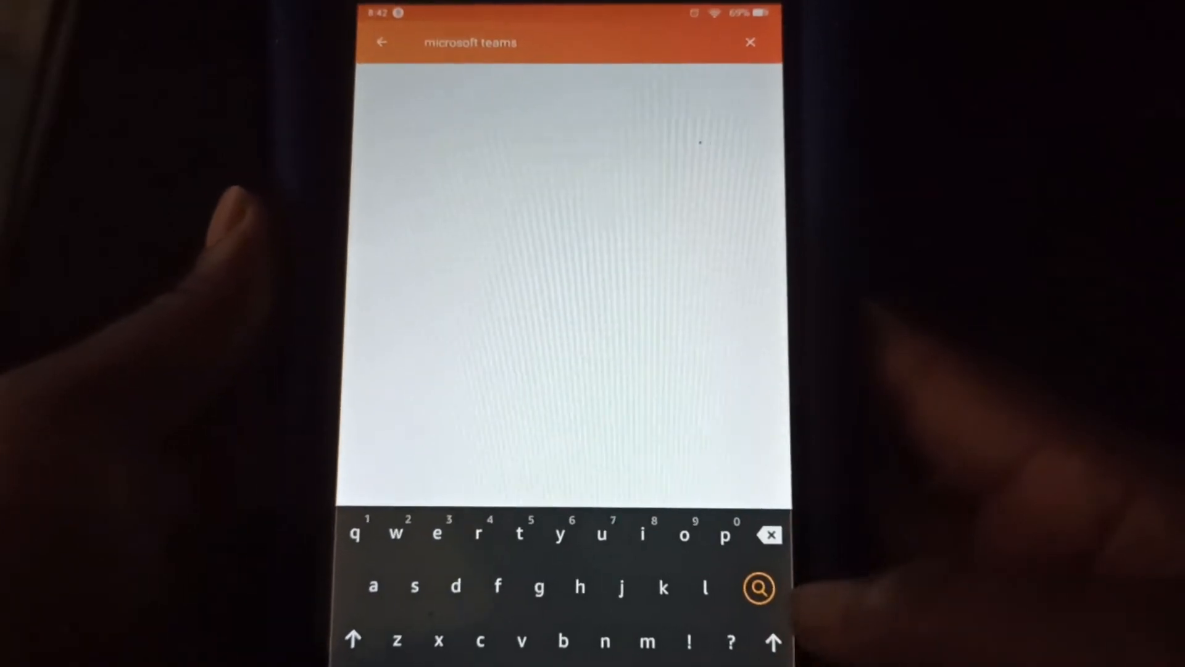
pyautogui.click(760, 587)
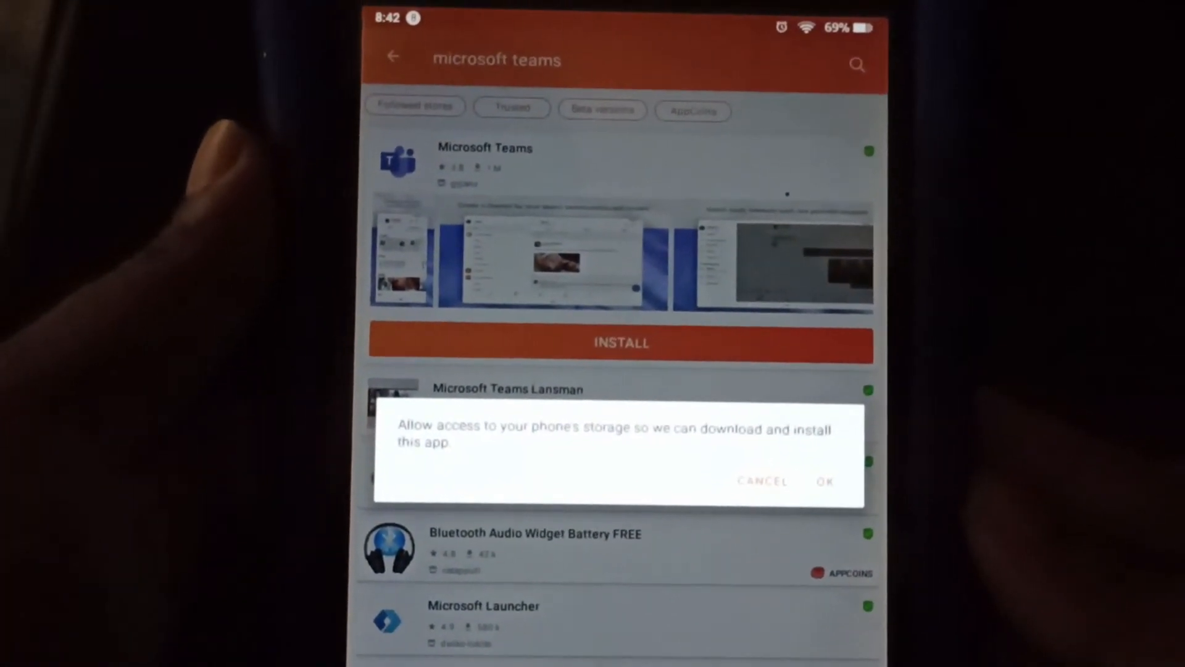
pyautogui.click(825, 481)
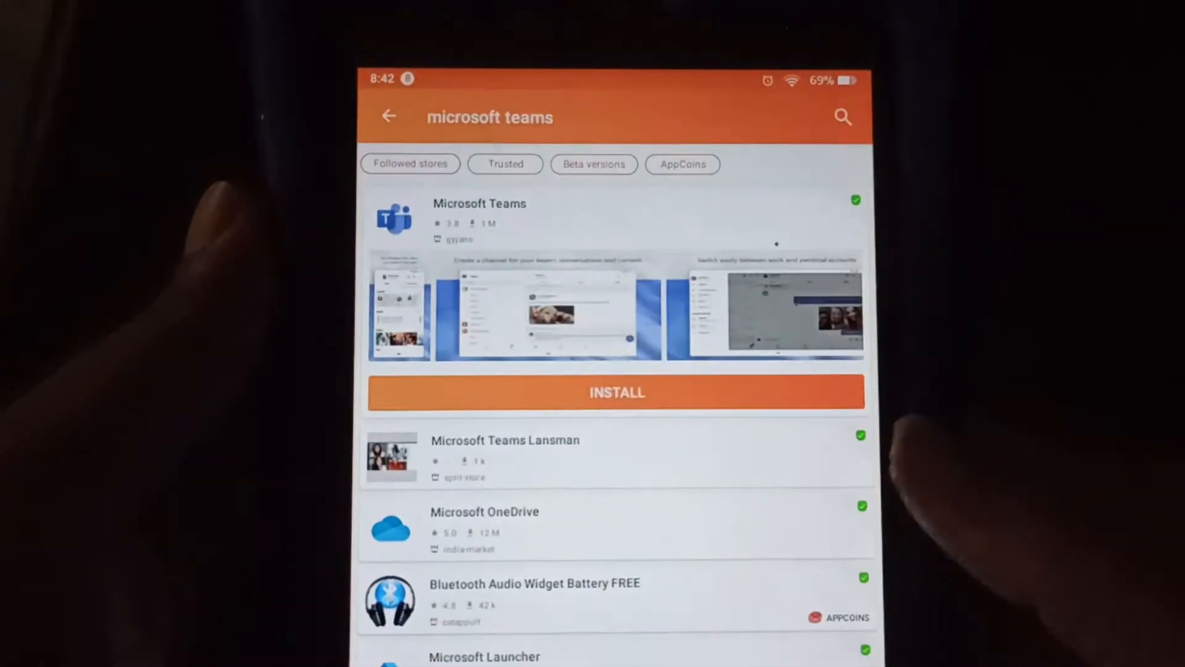
# - Start installing Microsoft Teams from the search results
pyautogui.click(616, 392)
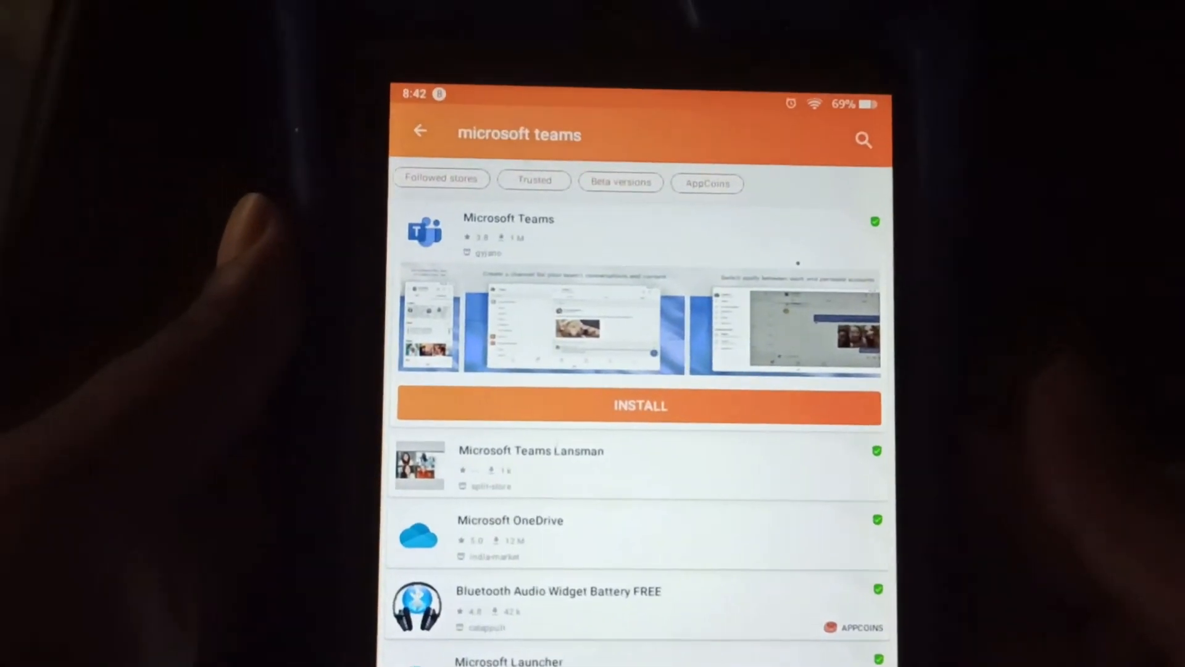
pyautogui.click(639, 405)
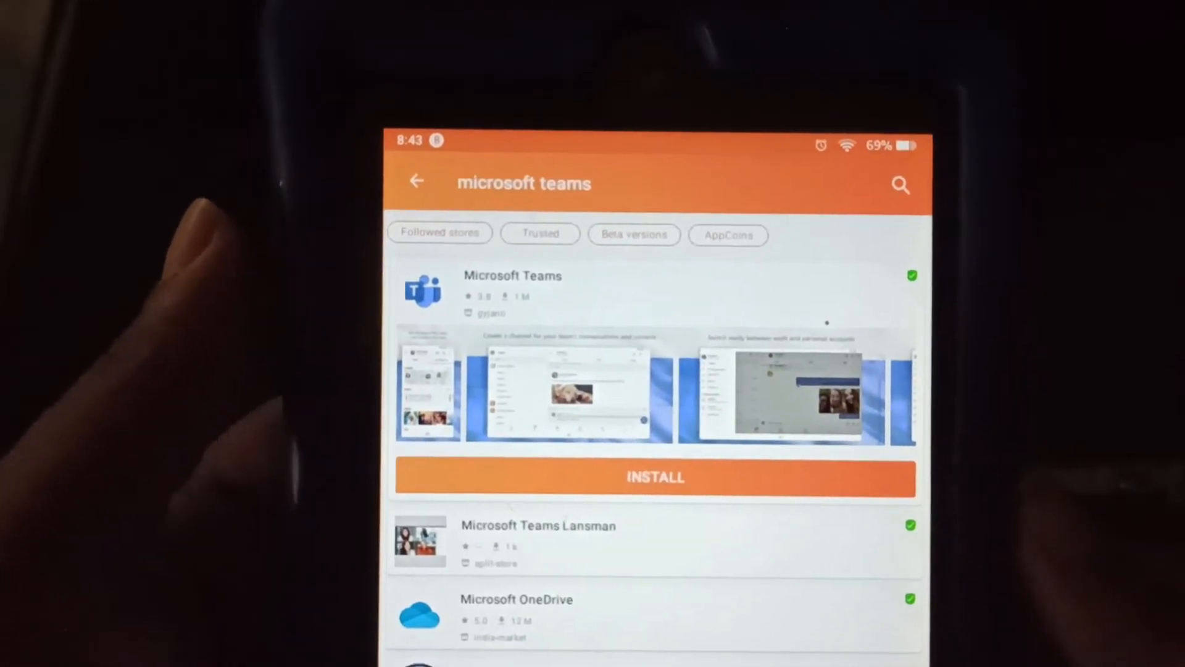
pyautogui.click(654, 476)
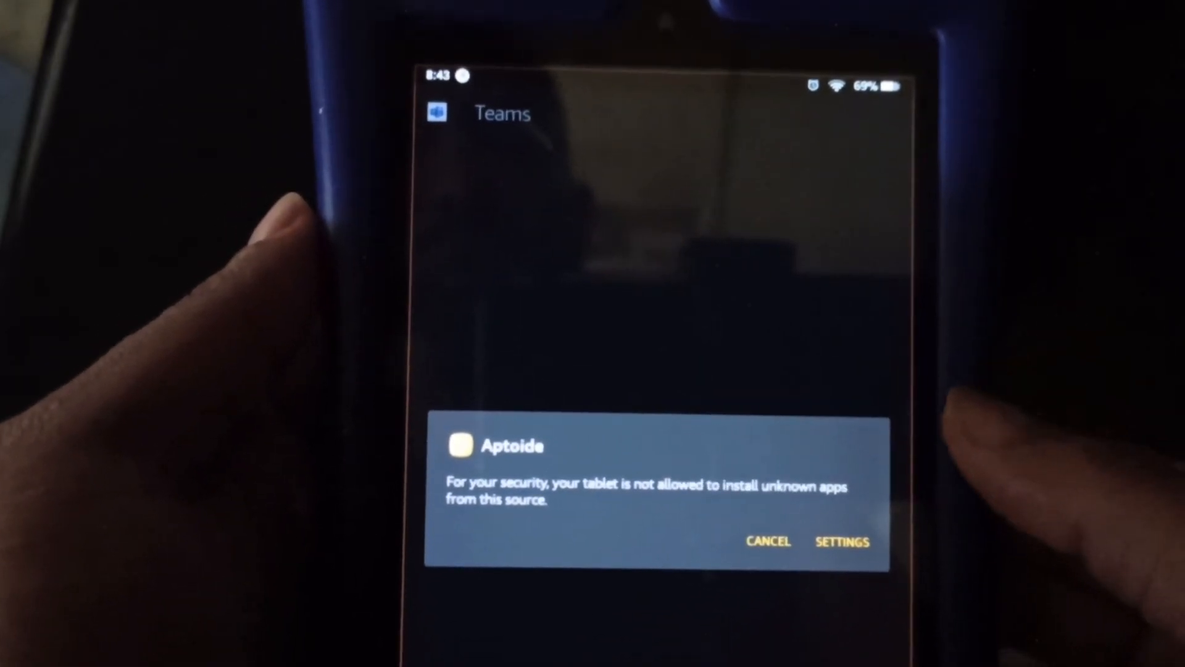
# - Allow installing unknown apps from Aptoide, then launch the installed Teams app
pyautogui.click(841, 542)
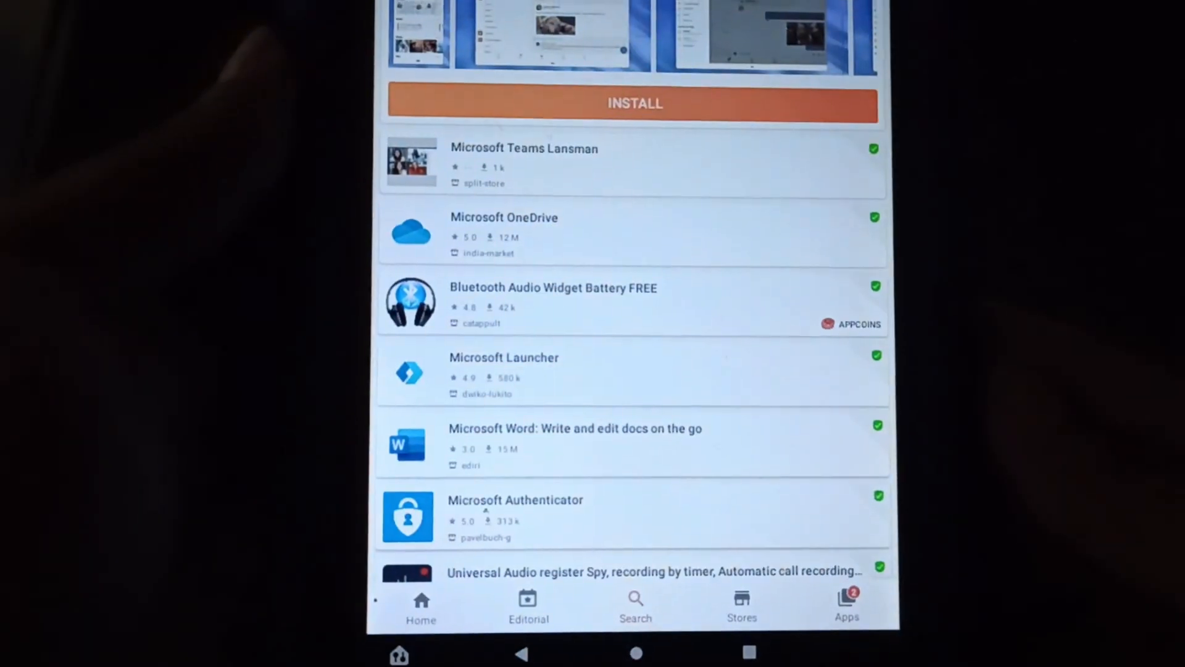
pyautogui.click(633, 103)
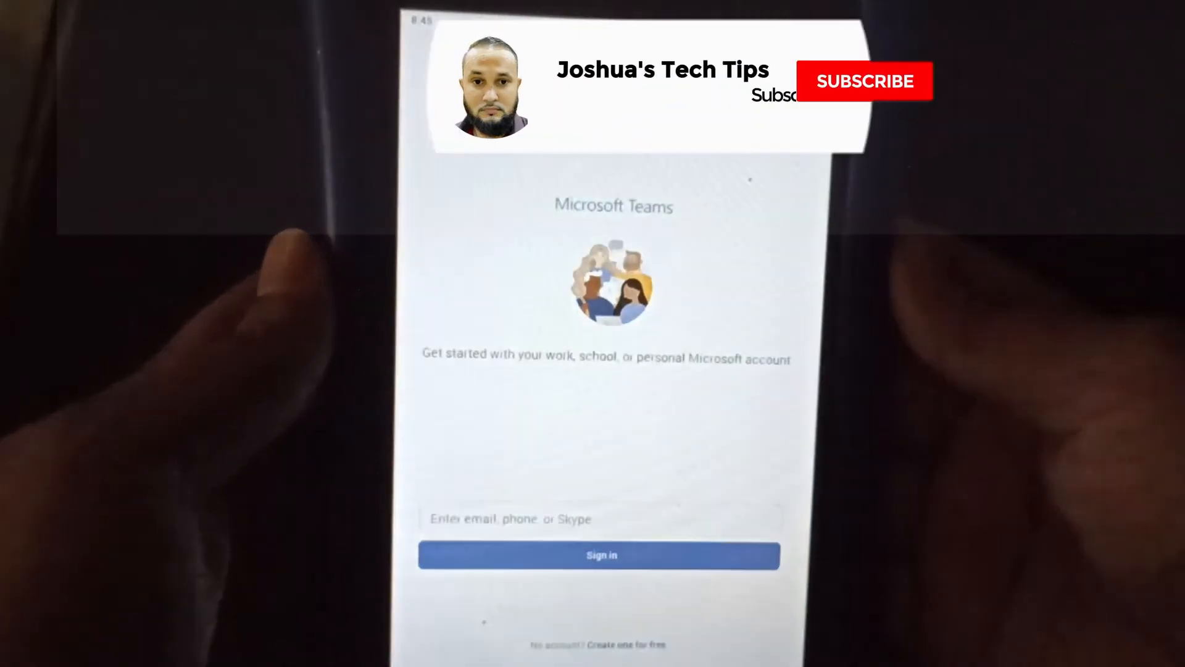
# - Bring Microsoft Teams to its sign-in screen for a Microsoft account
pyautogui.click(865, 81)
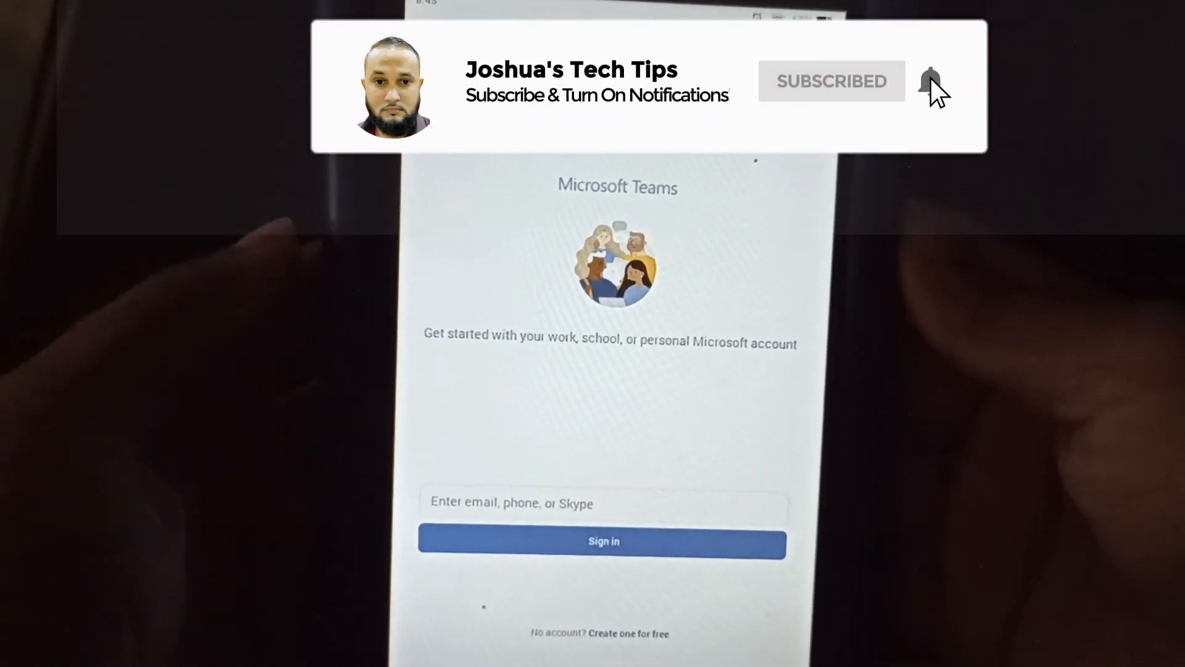